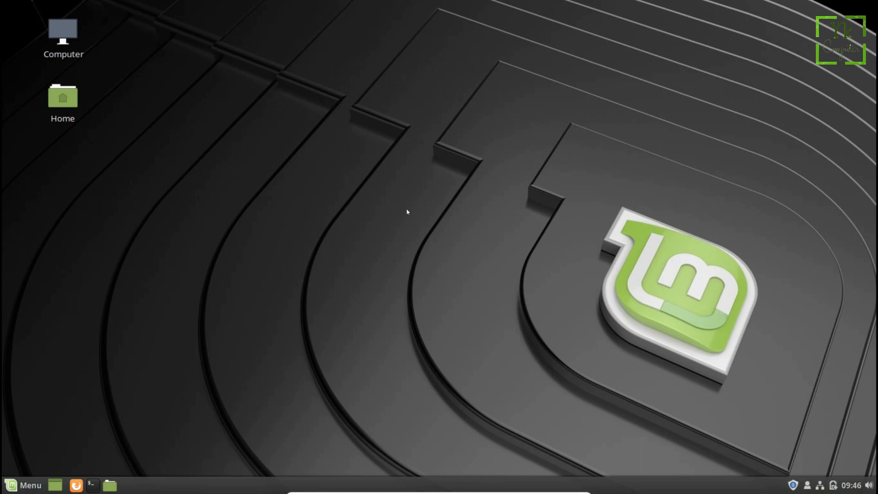
Search Google for 'Chrome' and open the 'Chrome Web Browser - Google' result
{"action": "left_click", "coordinate": [76, 485]}
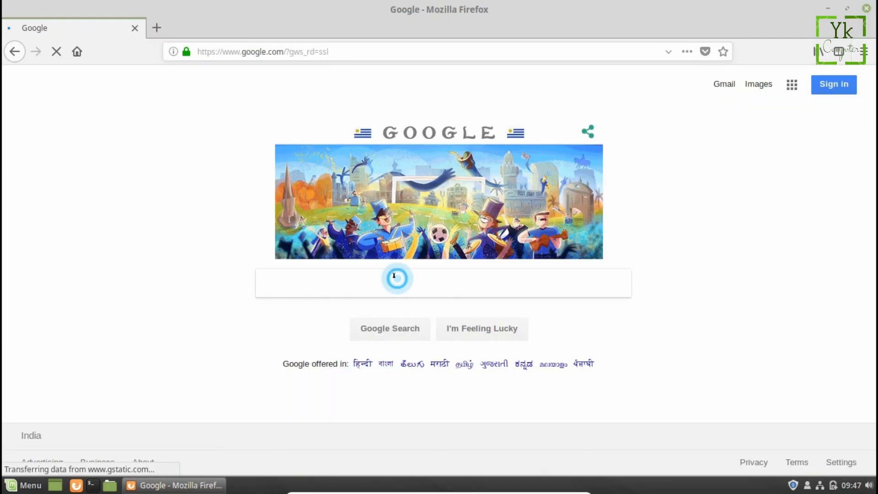
{"action": "type", "text": "Chrome"}
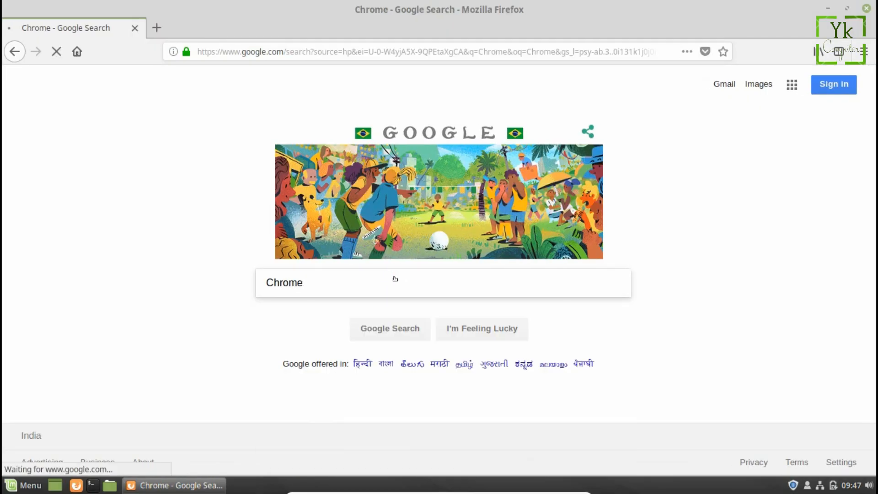
{"action": "left_click", "coordinate": [390, 329]}
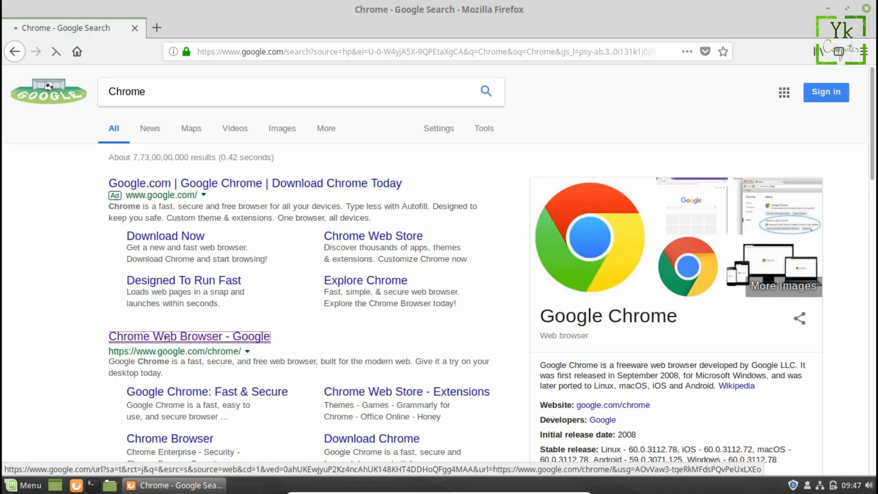
{"action": "left_click", "coordinate": [189, 337]}
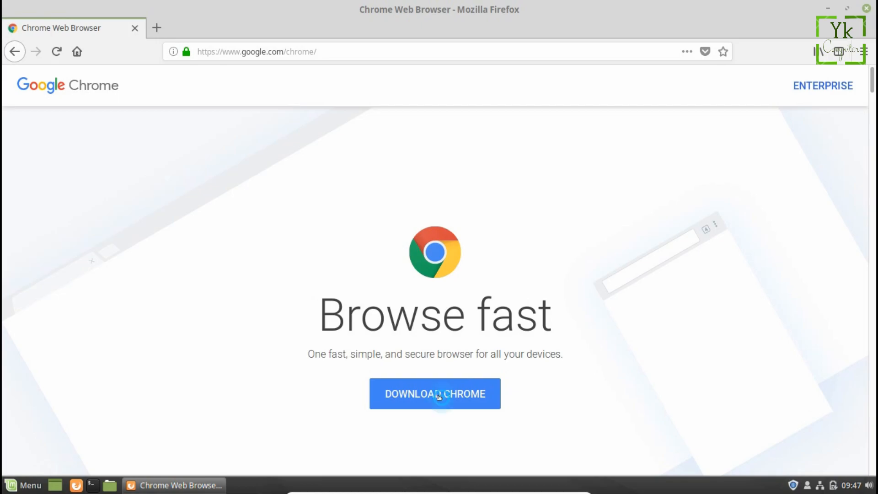
Choose the 64-bit .deb Chrome package and accept the terms to download it
{"action": "left_click", "coordinate": [434, 394]}
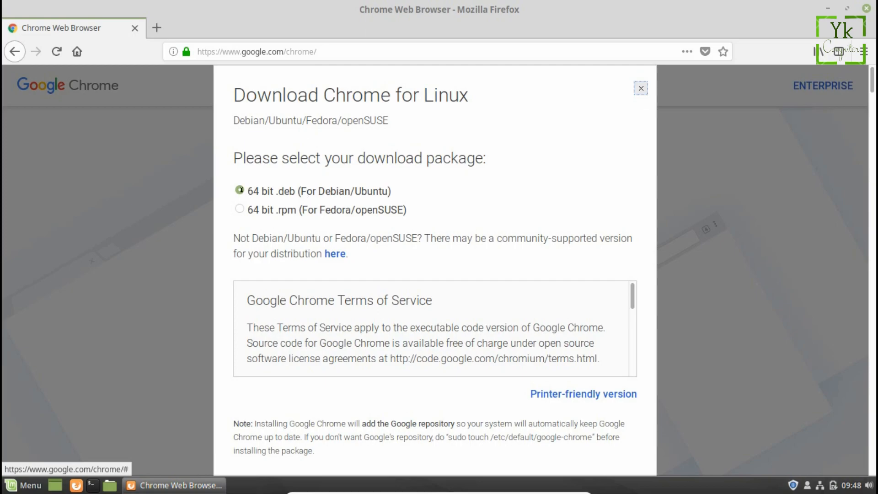
{"action": "scroll", "scroll_direction": "down", "scroll_amount": 3}
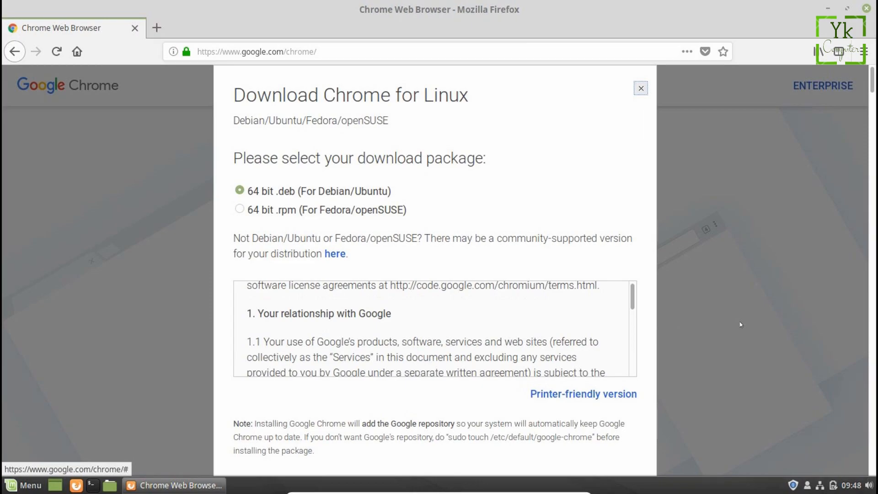
{"action": "scroll", "scroll_direction": "down", "scroll_amount": 3}
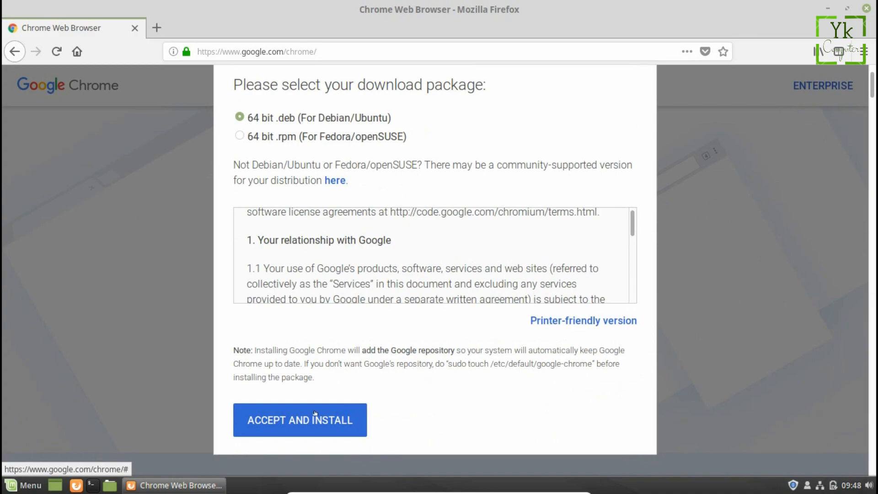
{"action": "left_click", "coordinate": [299, 420]}
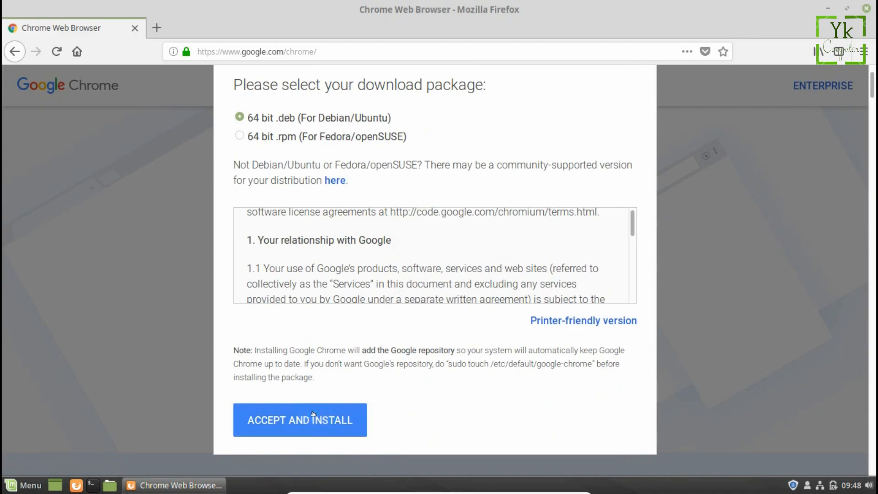
{"action": "left_click", "coordinate": [300, 420]}
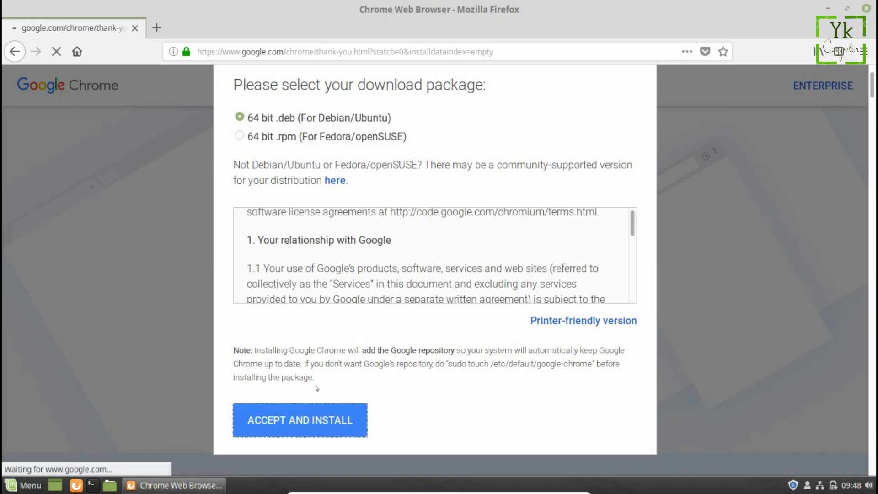
{"action": "left_click", "coordinate": [300, 419]}
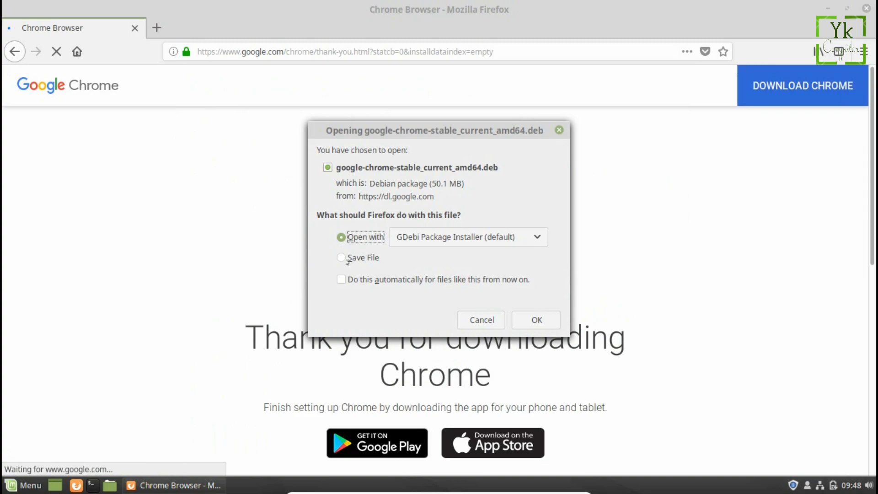
Save google-chrome-stable_current_amd64.deb to Downloads and open it with GDebi Package Installer
{"action": "left_click", "coordinate": [341, 257]}
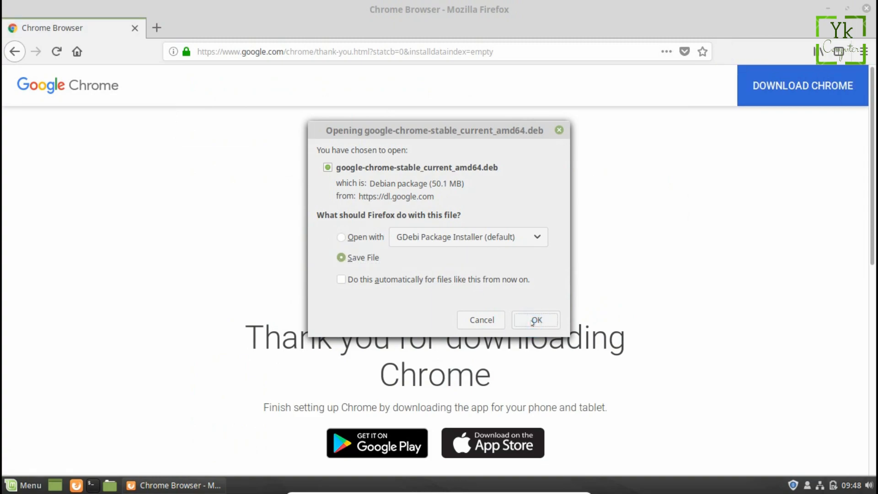
{"action": "left_click", "coordinate": [534, 319]}
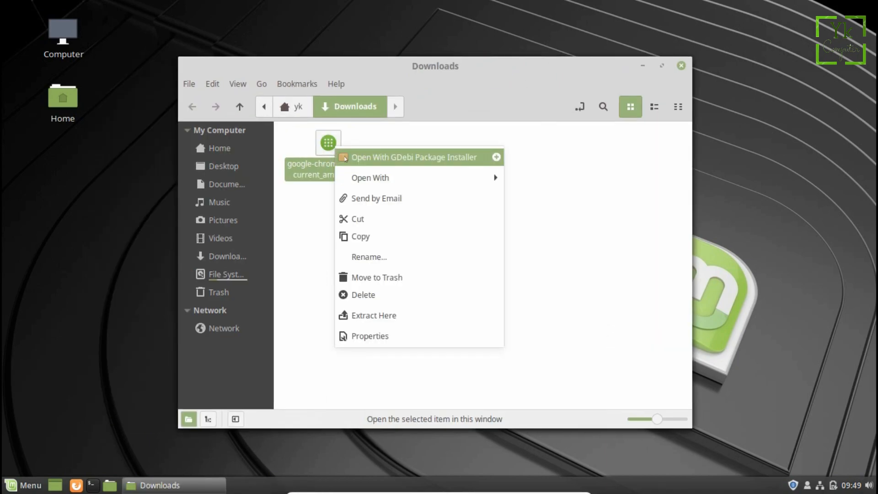
{"action": "left_click", "coordinate": [358, 157]}
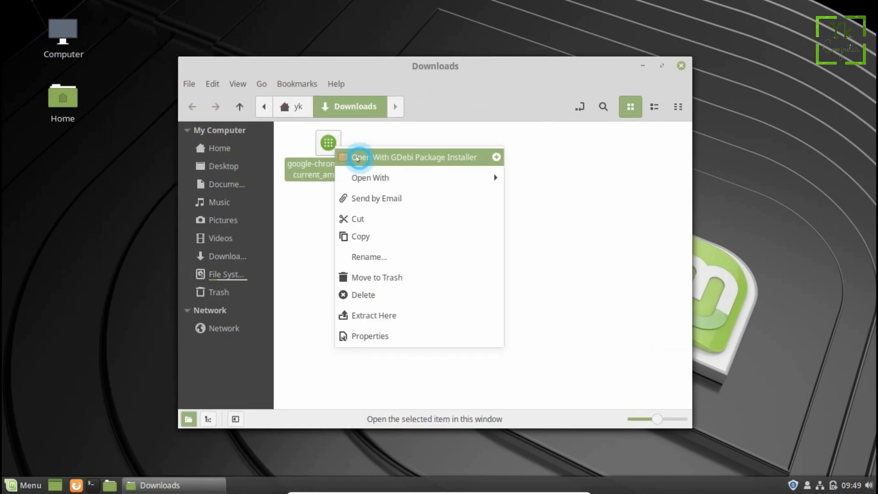
{"action": "left_click", "coordinate": [414, 157]}
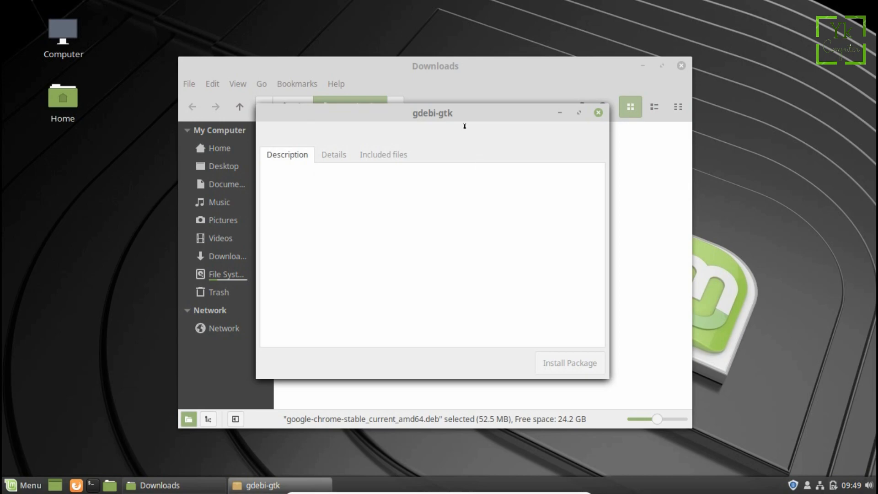
{"action": "mouse_move", "coordinate": [436, 213]}
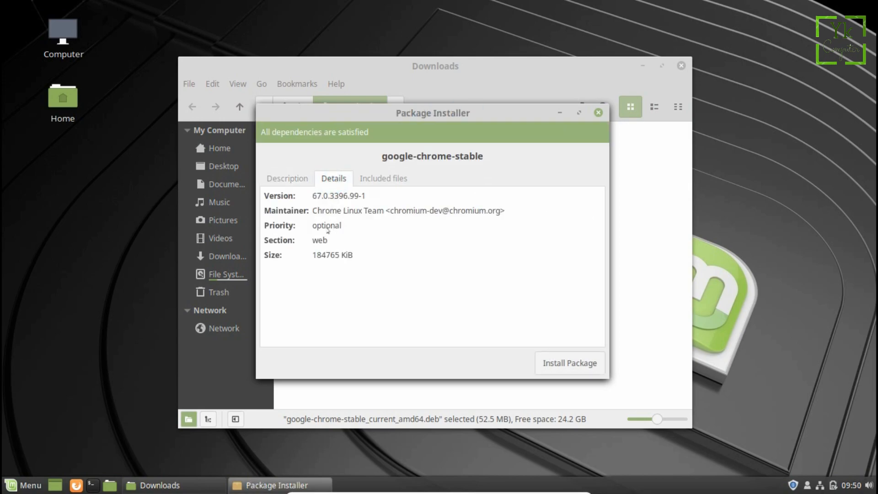
{"action": "mouse_move", "coordinate": [362, 218]}
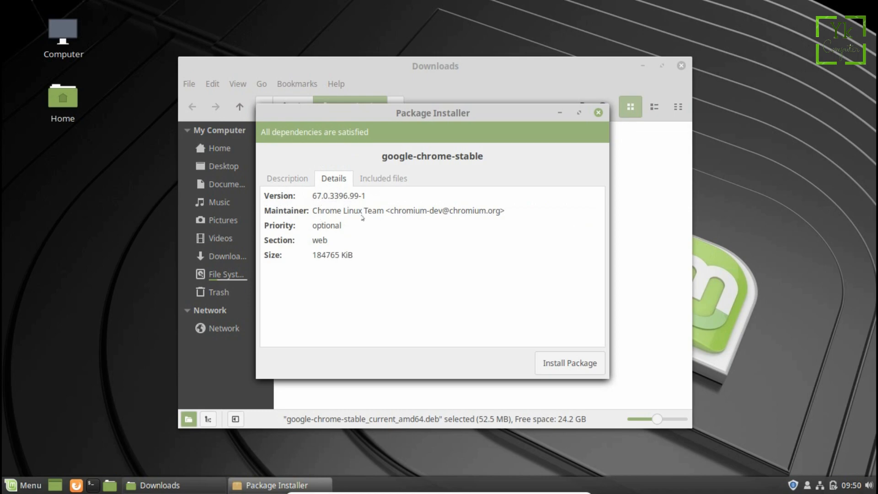
Review the google-chrome-stable description and start installing the package
{"action": "left_click", "coordinate": [286, 178]}
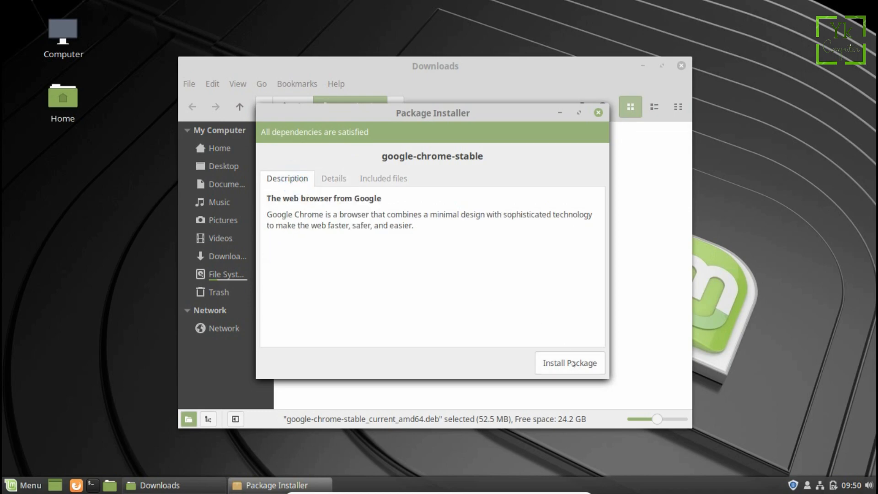
{"action": "left_click", "coordinate": [570, 363]}
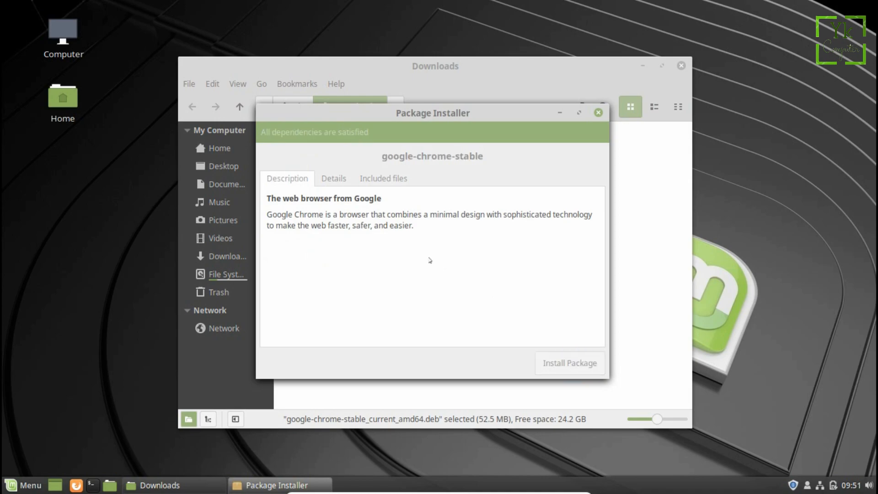
{"action": "mouse_move", "coordinate": [509, 284]}
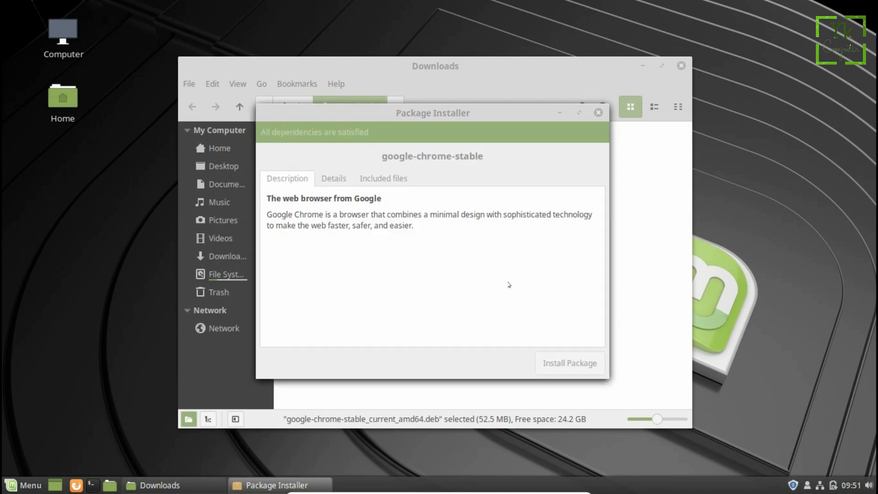
{"action": "left_click", "coordinate": [569, 362]}
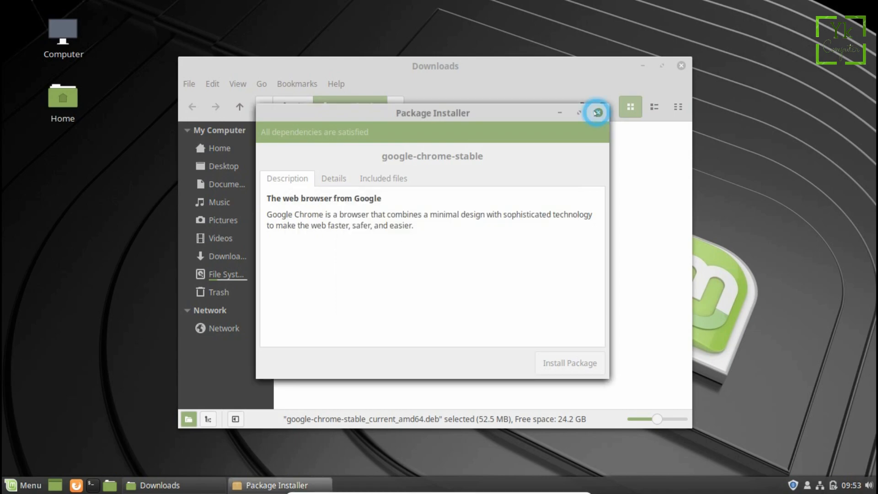
Close GDebi and show Google Chrome's options in the Mint menu's Internet category
{"action": "left_click", "coordinate": [597, 112]}
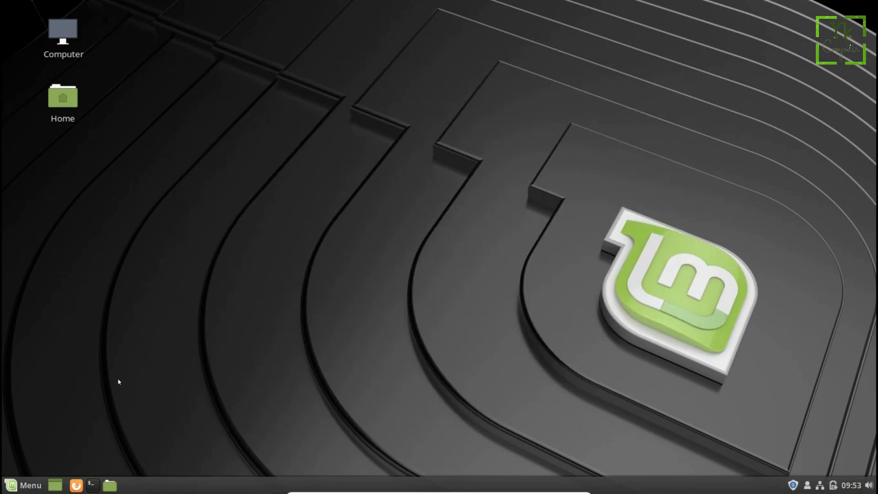
{"action": "left_click", "coordinate": [23, 485]}
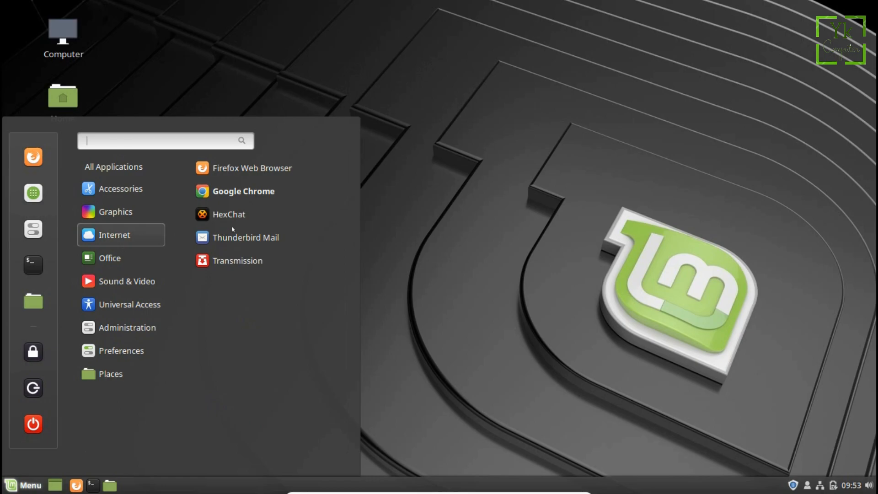
{"action": "left_click", "coordinate": [242, 191]}
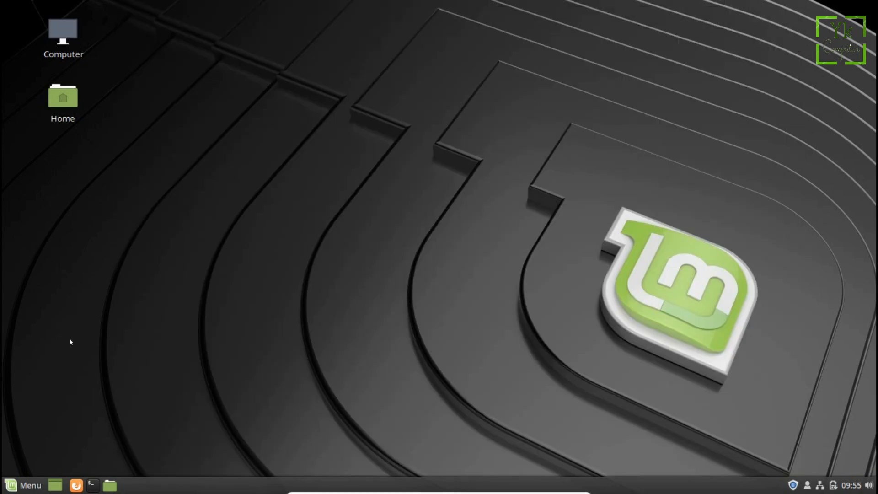
{"action": "left_click", "coordinate": [23, 485]}
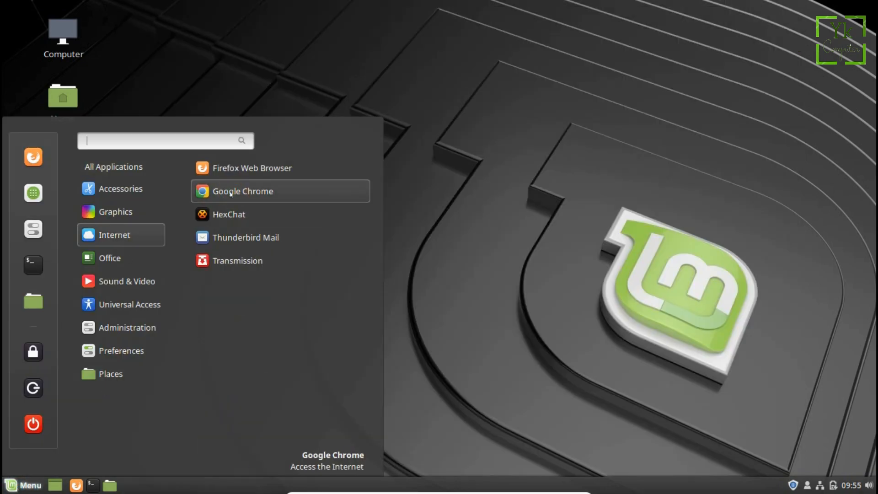
{"action": "right_click", "coordinate": [242, 191]}
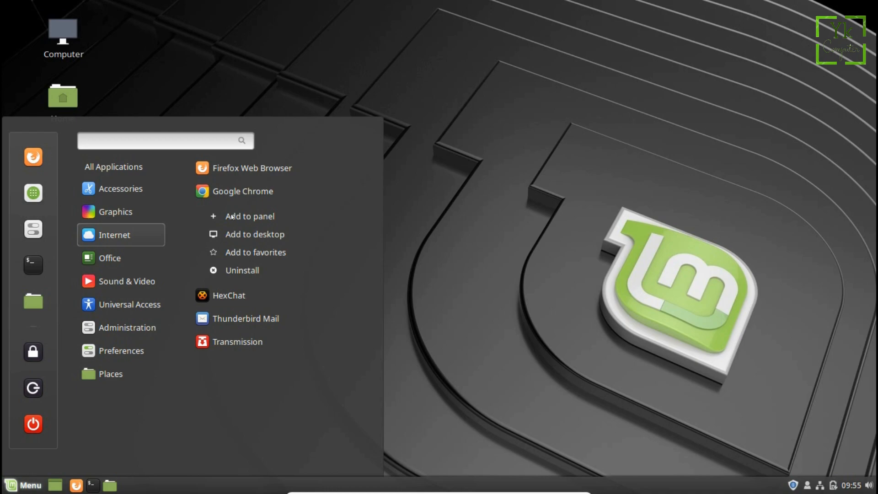